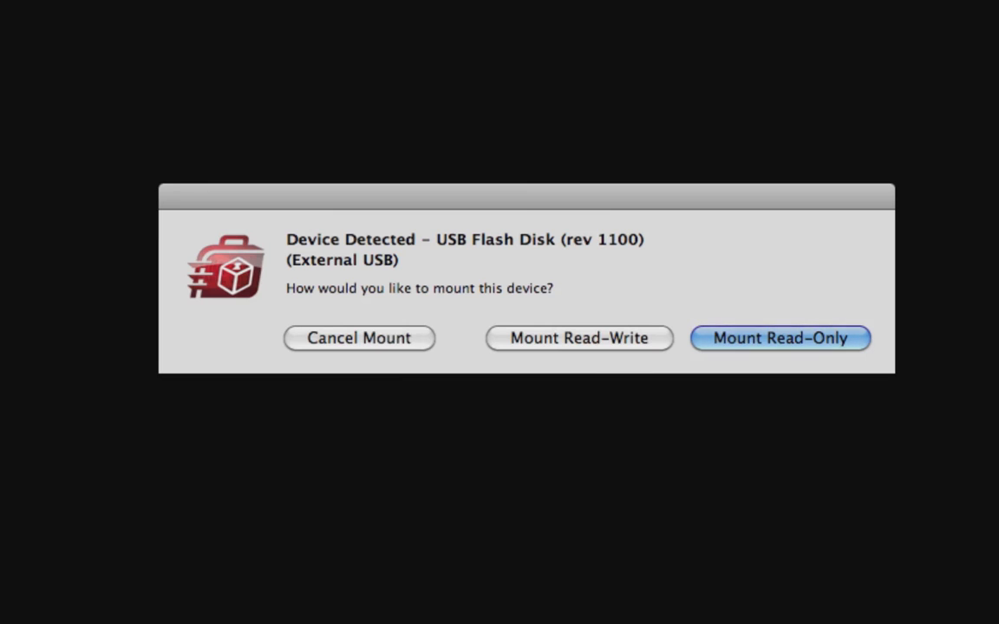
mouse_move(412, 320)
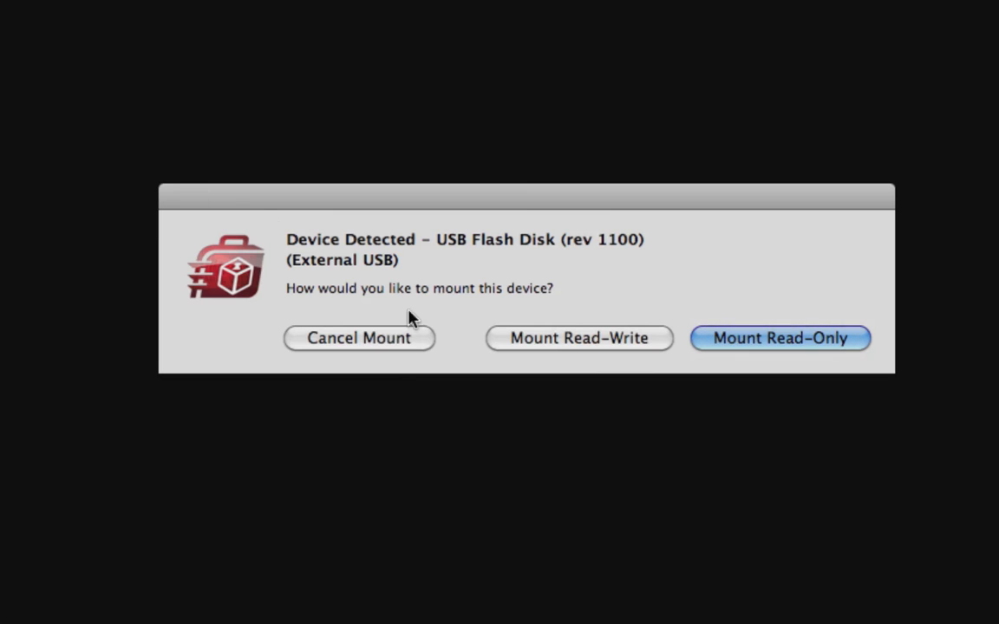
Choose Mount Read-Write for the detected USB Flash Disk to trigger the warning
left_click(579, 338)
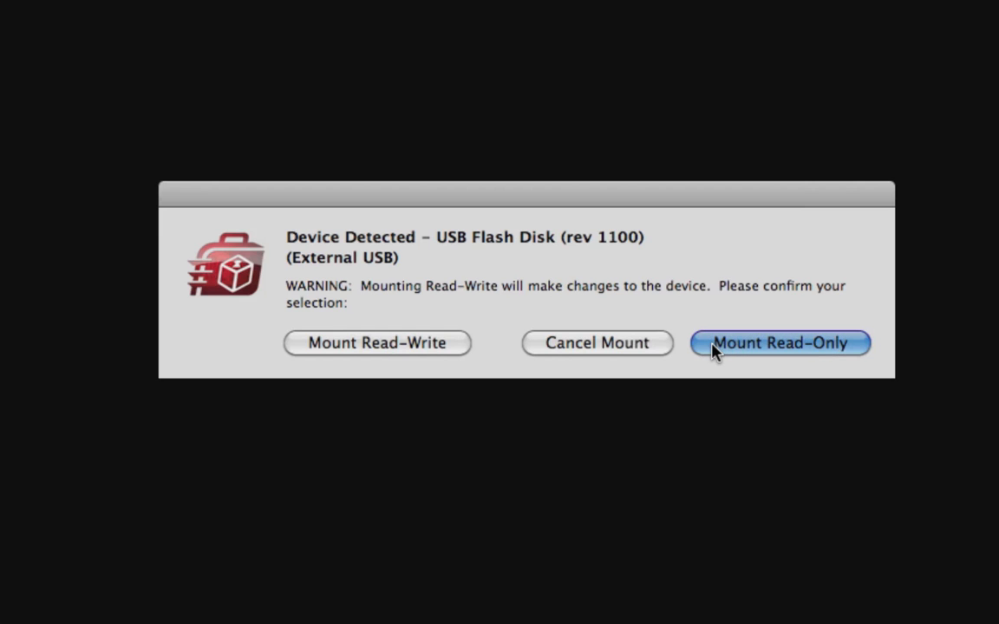
Mount the flash disk read-only and open the USB DEVICE drive from the desktop
left_click(779, 342)
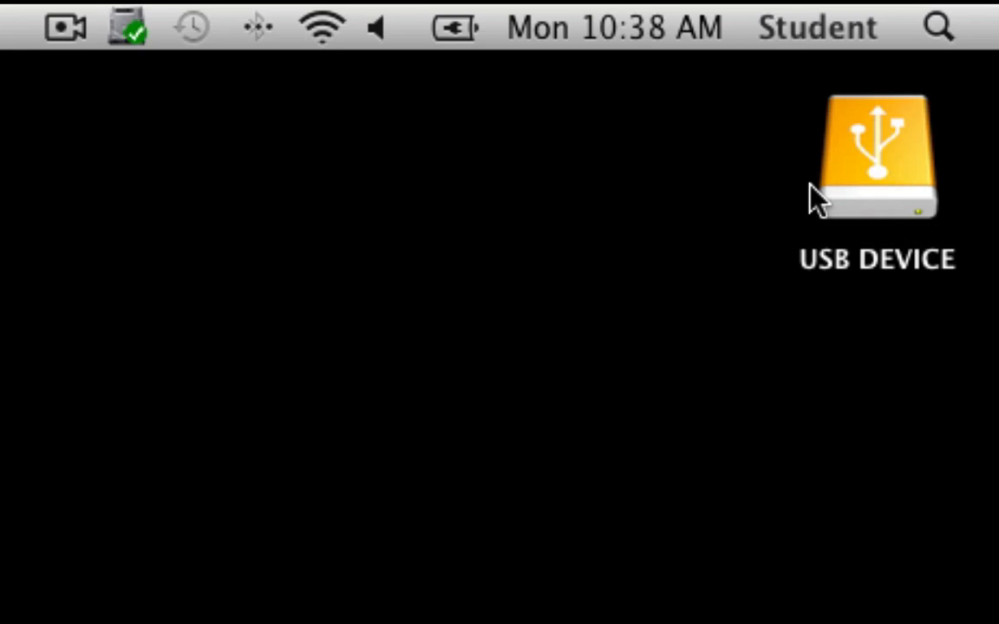
double_click(875, 161)
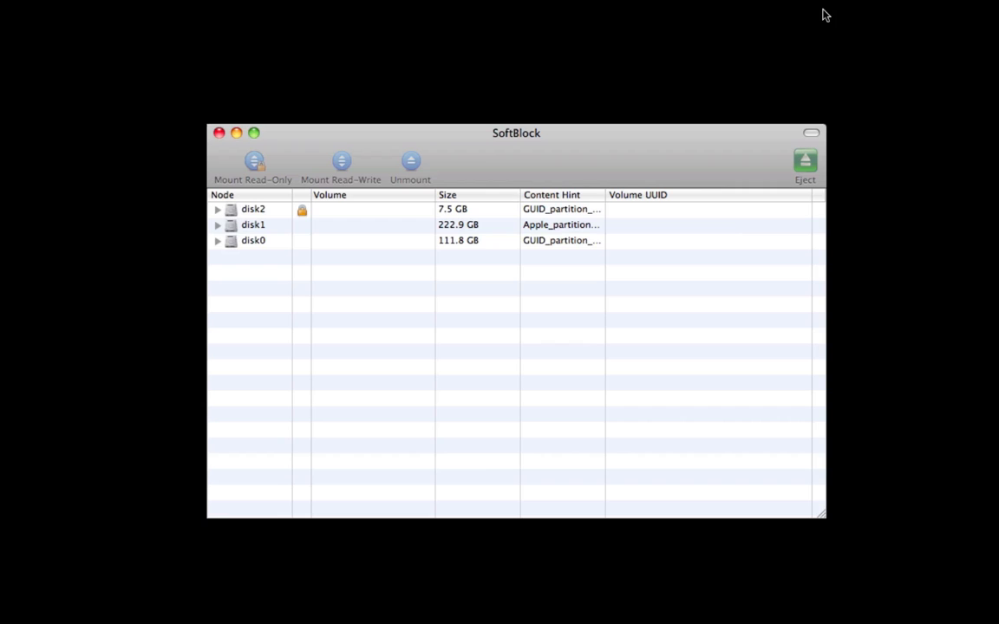
mouse_move(812, 15)
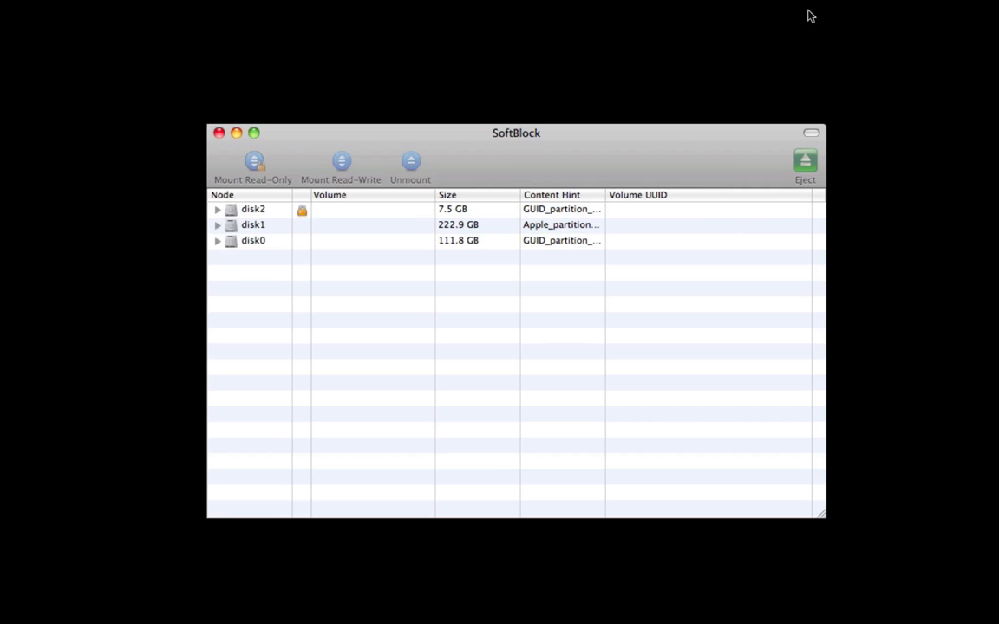
mouse_move(264, 182)
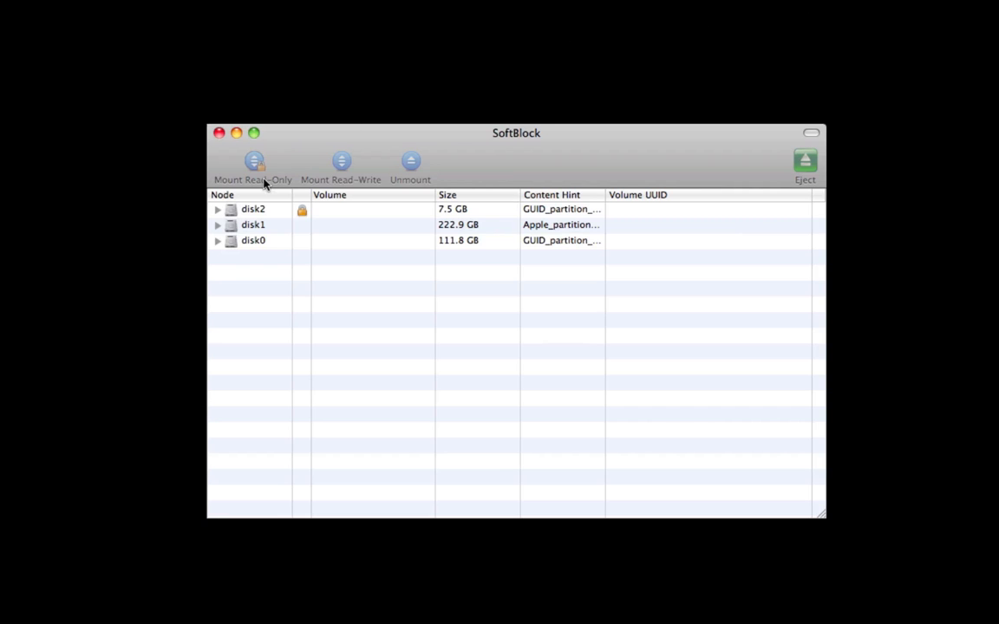
Expand disk2 and select the locked 7.2 GB USB DEVICE partition (disk2s2)
left_click(218, 209)
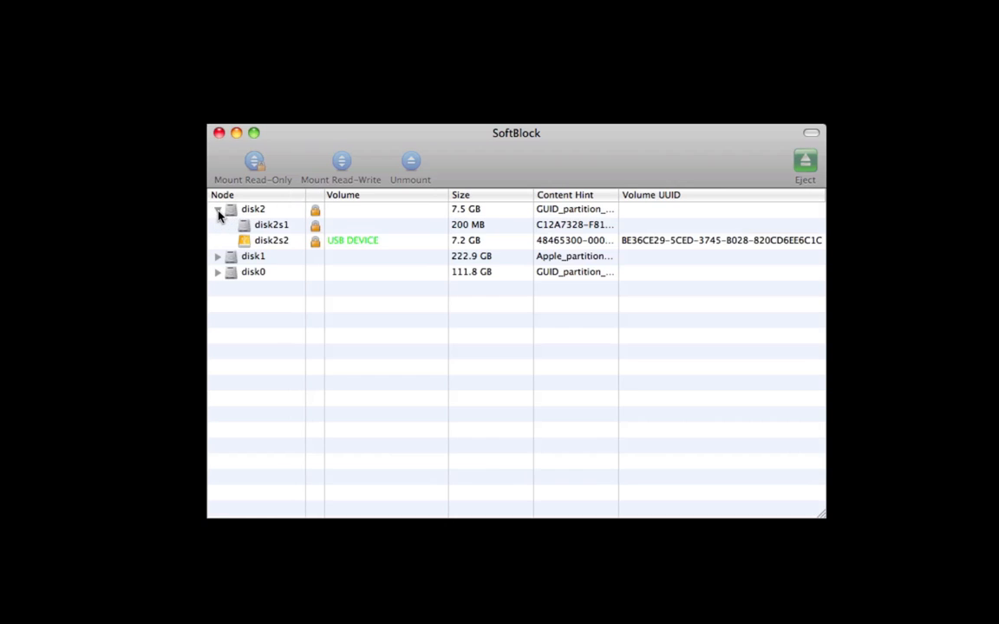
left_click(270, 241)
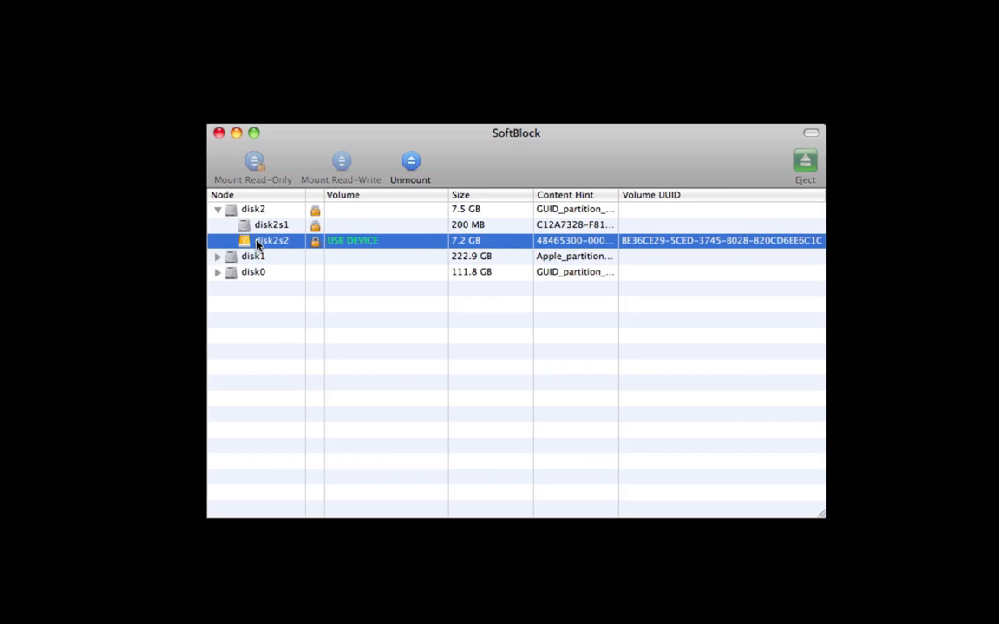
mouse_move(369, 205)
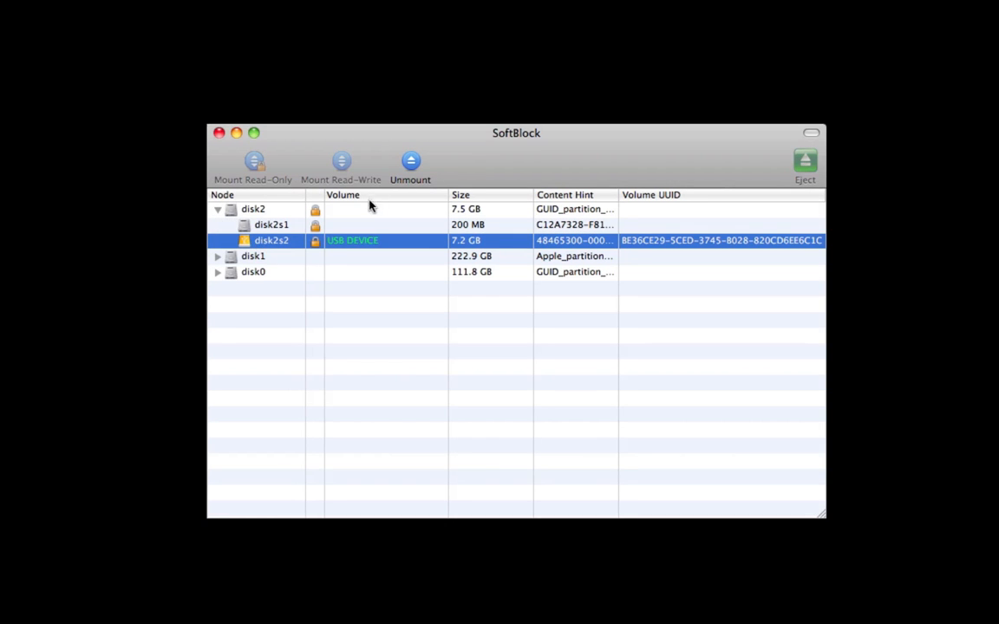